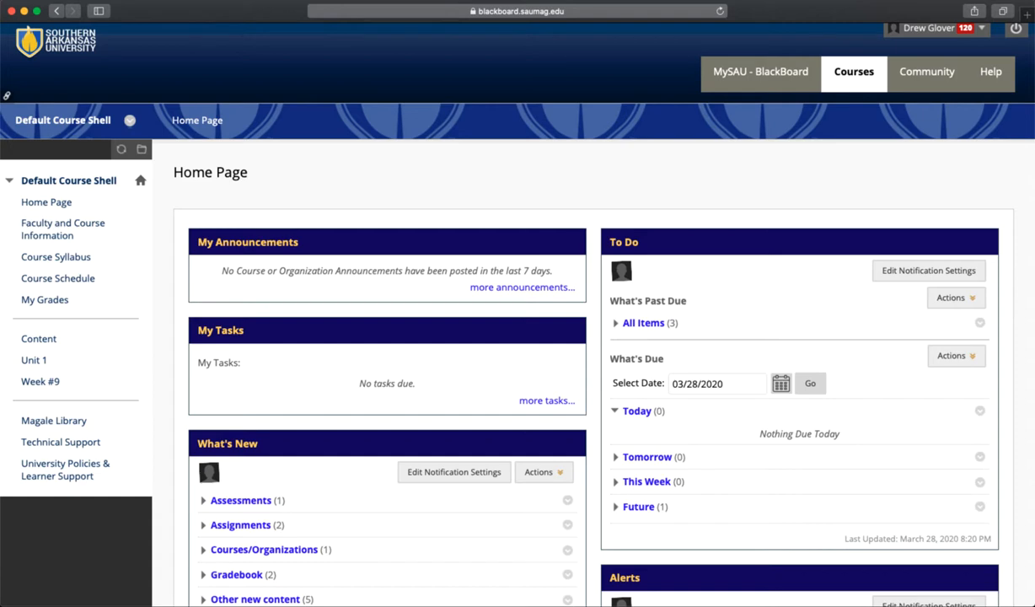
{"action": "mouse_move", "coordinate": [33, 360]}
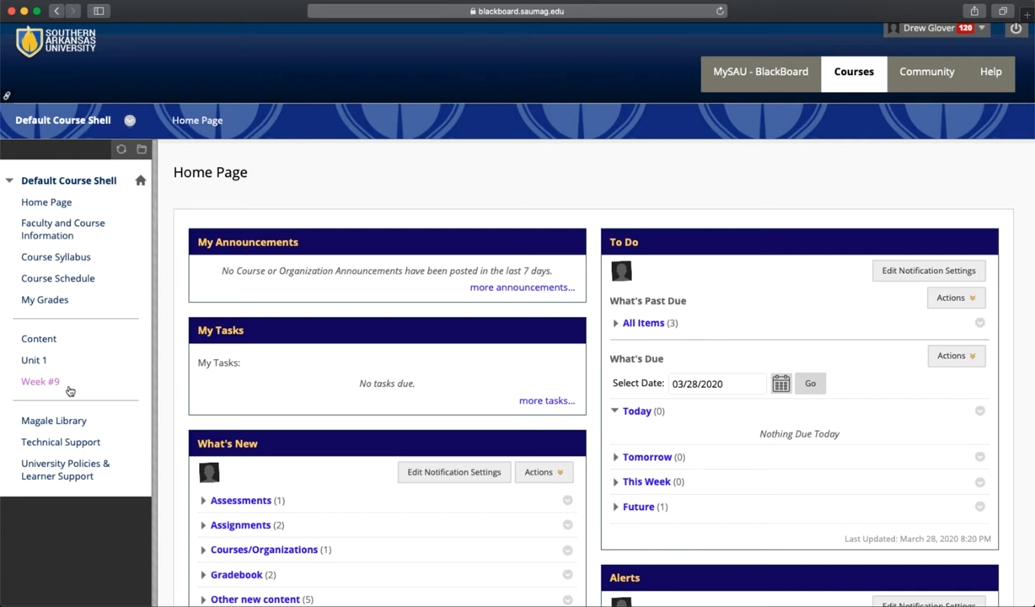
Step: Go to the Week #9 content area from the course menu
{"action": "left_click", "coordinate": [40, 381]}
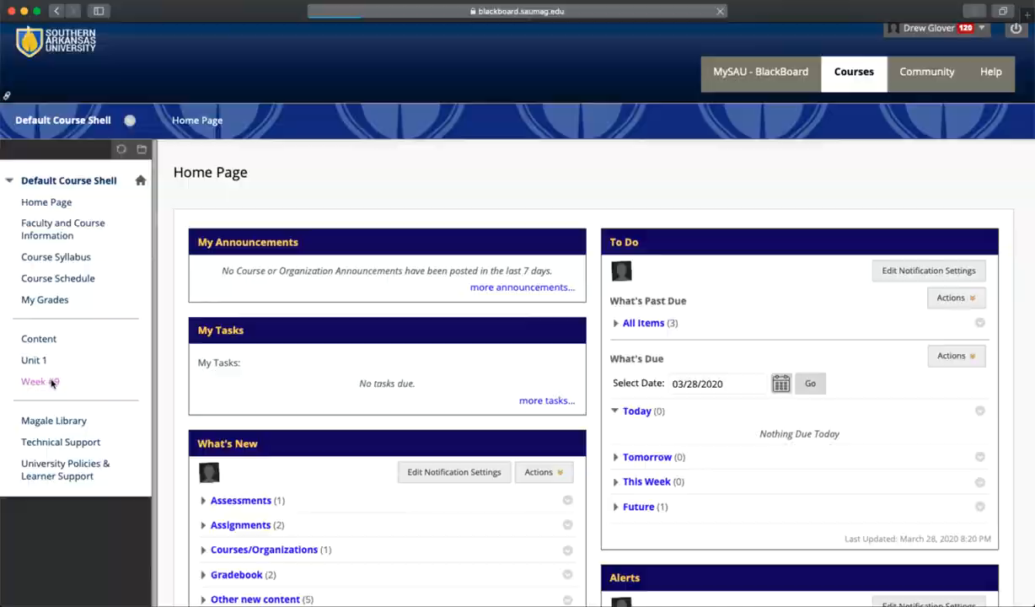
{"action": "left_click", "coordinate": [34, 381]}
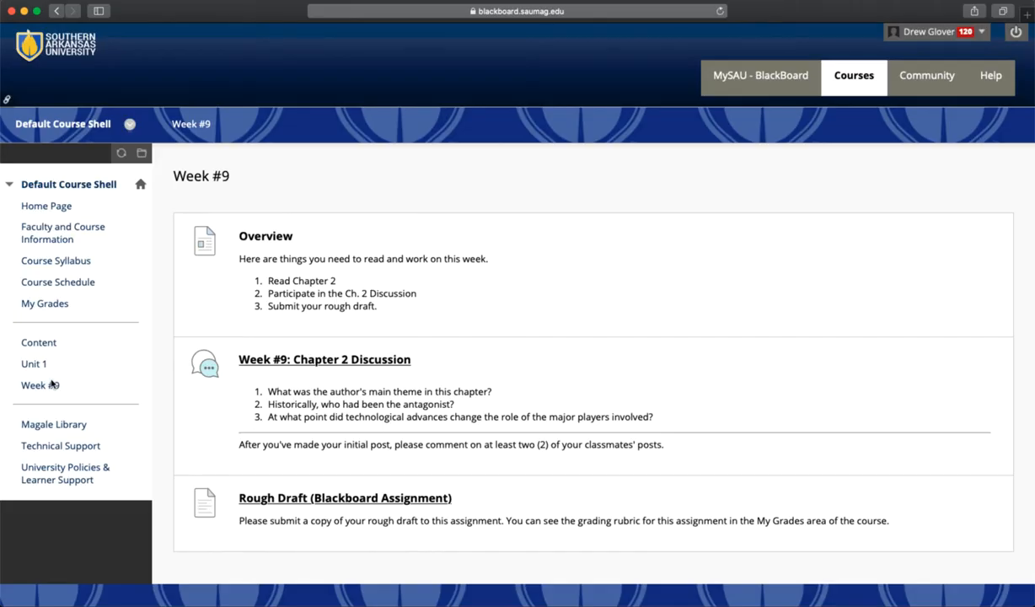
{"action": "mouse_move", "coordinate": [369, 498]}
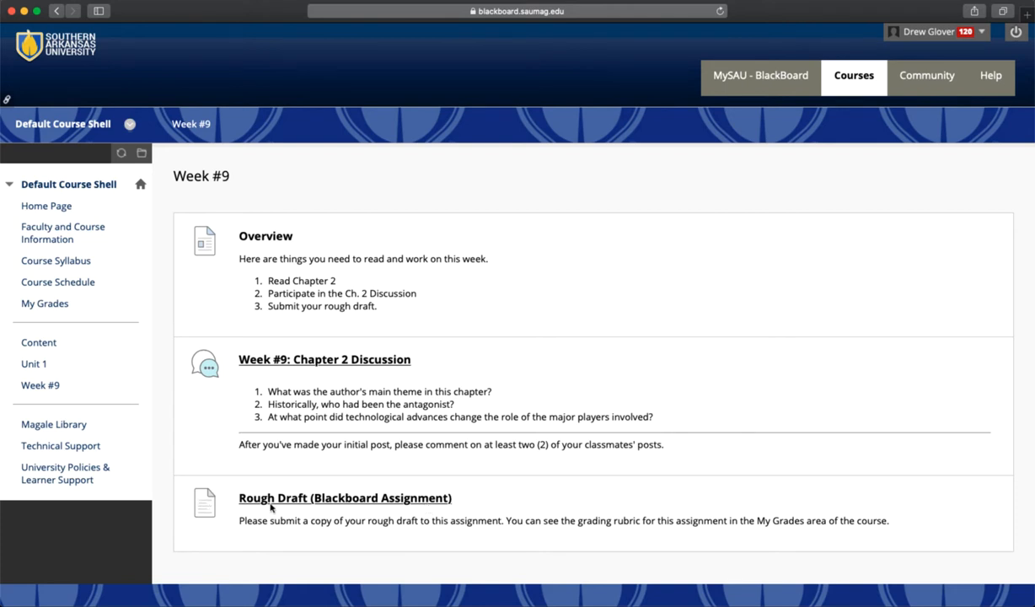
{"action": "mouse_move", "coordinate": [239, 527]}
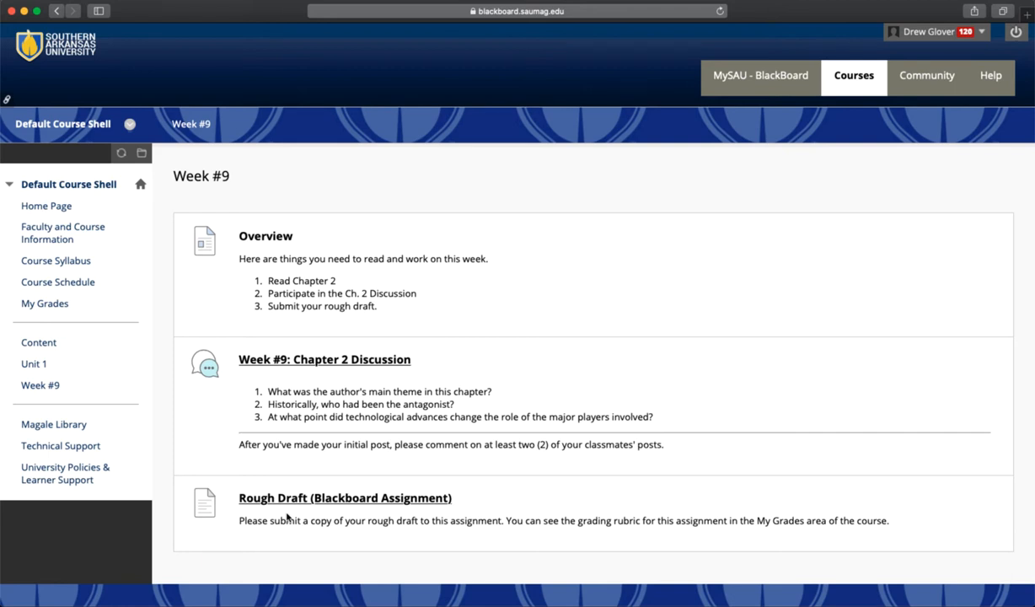
Step: Open the Rough Draft assignment and scroll down to Assignment Submission
{"action": "left_click", "coordinate": [345, 497]}
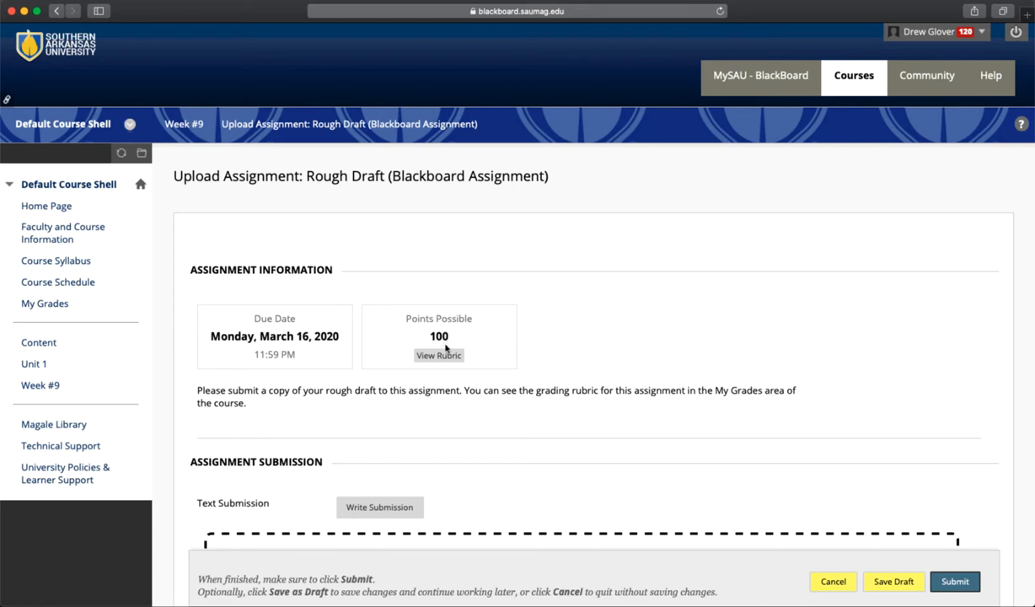
{"action": "mouse_move", "coordinate": [438, 355]}
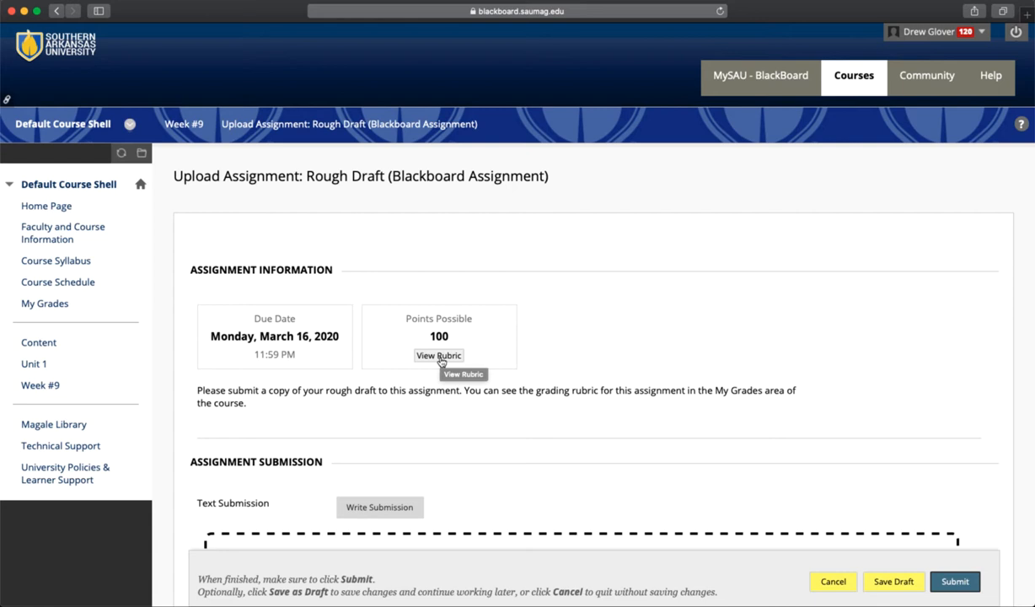
{"action": "scroll", "scroll_direction": "down", "scroll_amount": 3}
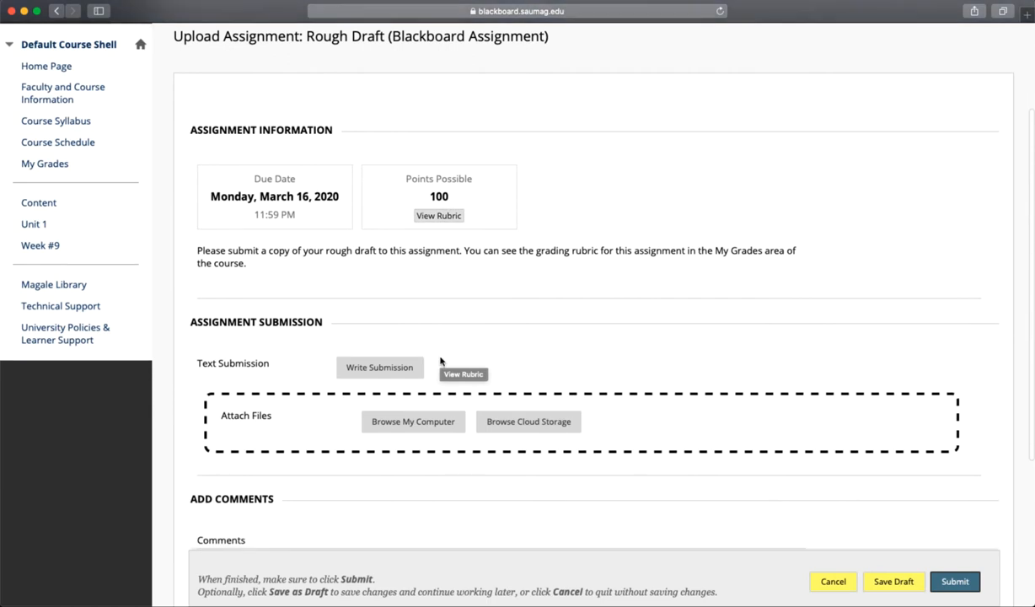
{"action": "scroll", "scroll_direction": "down", "scroll_amount": 3}
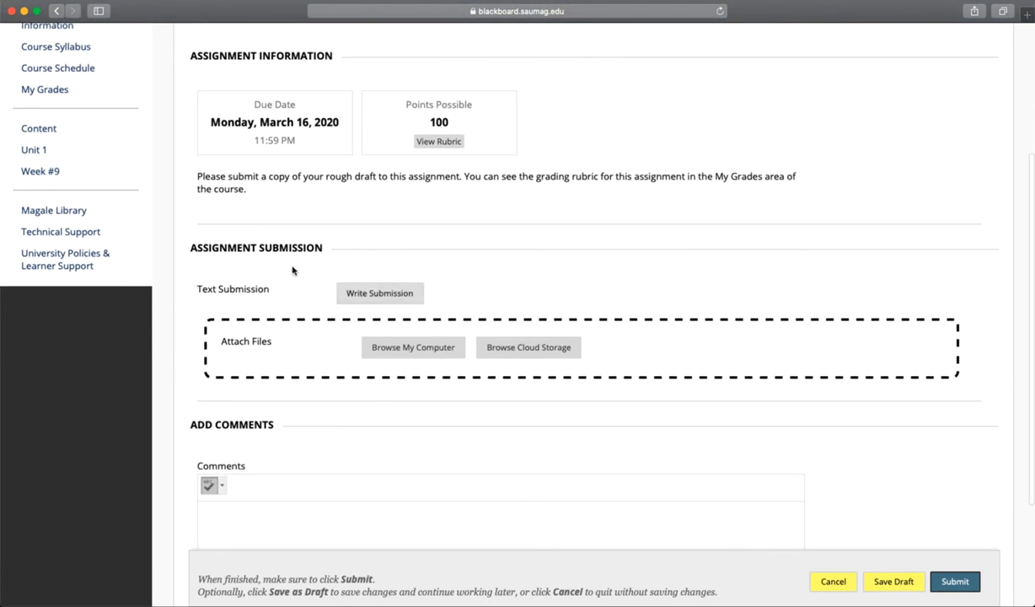
{"action": "mouse_move", "coordinate": [637, 257]}
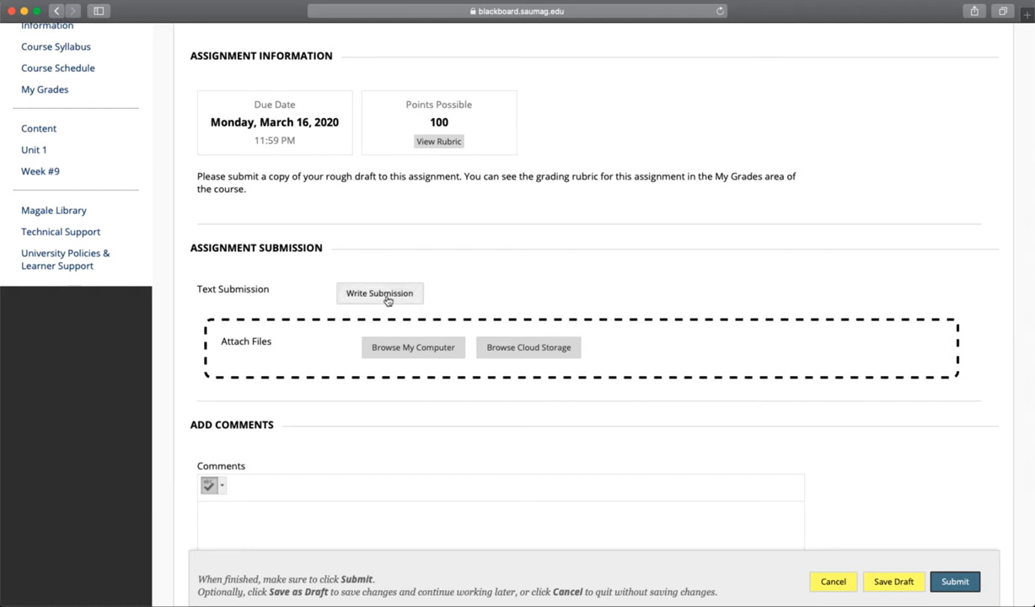
Step: Open the Write Submission text editor and toggle its extra formatting toolbar rows
{"action": "left_click", "coordinate": [379, 293]}
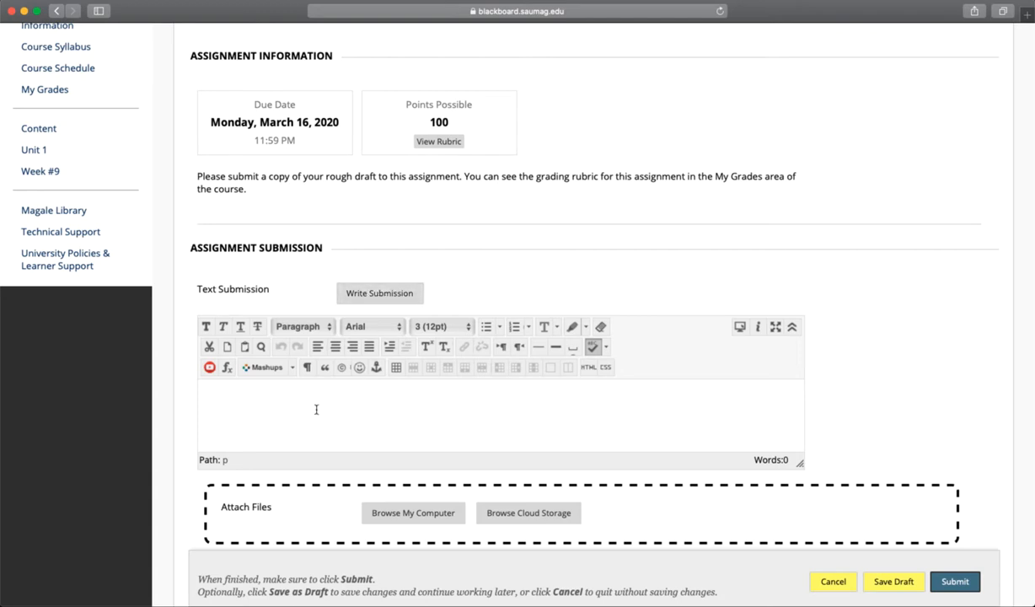
{"action": "mouse_move", "coordinate": [395, 406]}
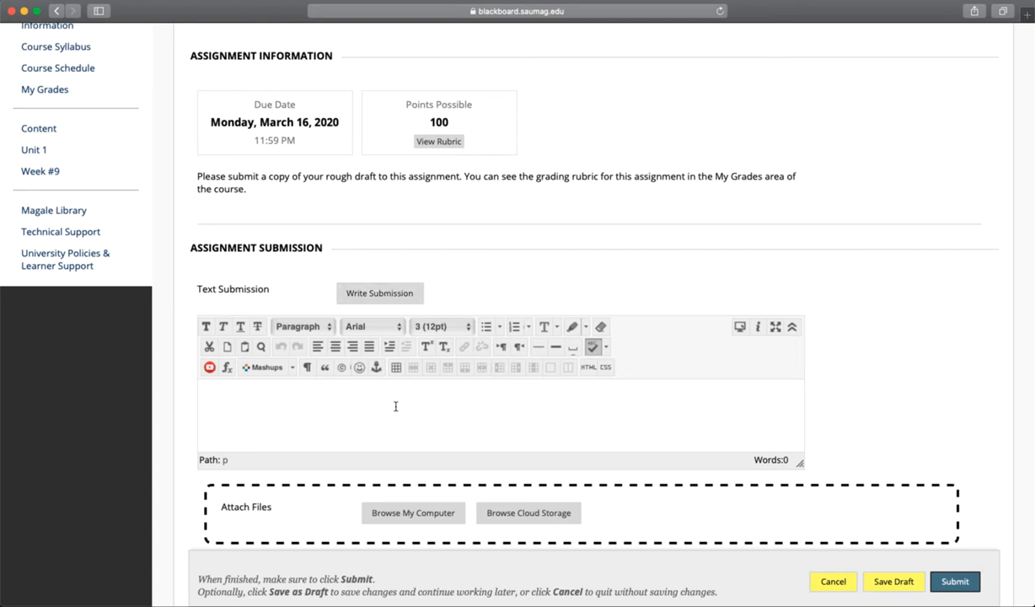
{"action": "left_click", "coordinate": [792, 326]}
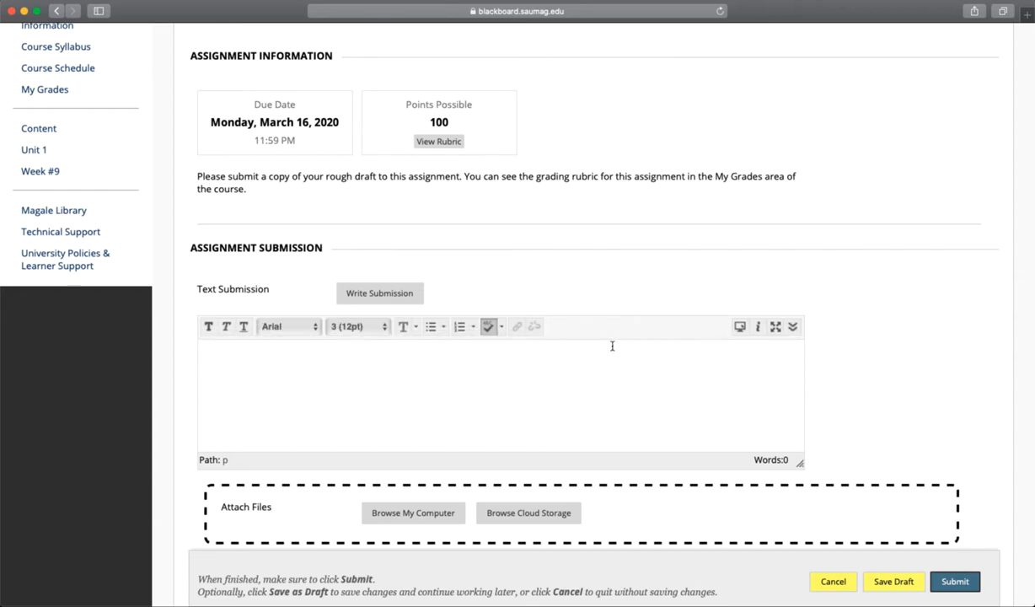
{"action": "left_click", "coordinate": [792, 326]}
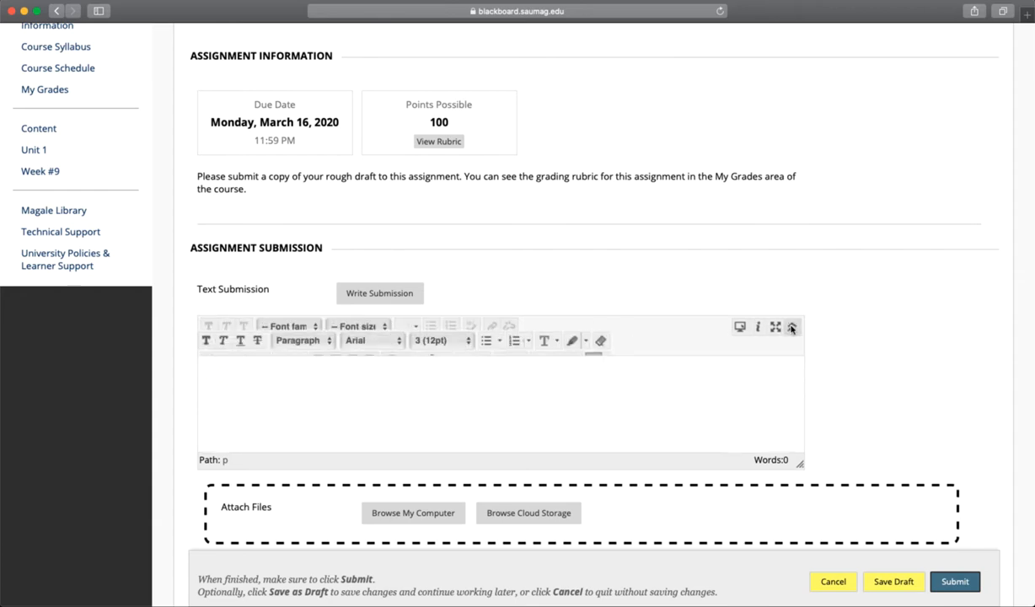
{"action": "left_click", "coordinate": [790, 327]}
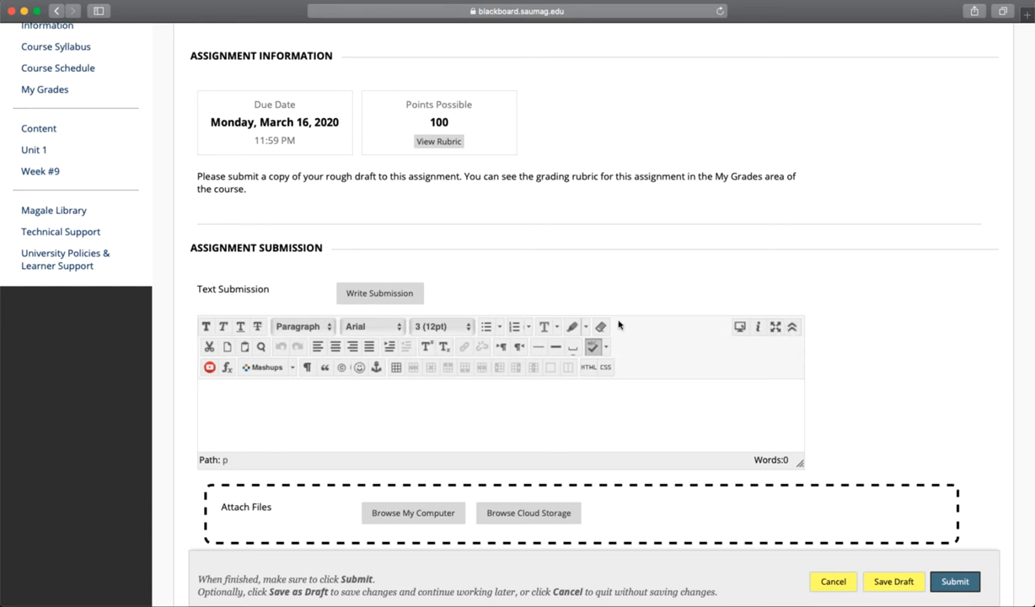
{"action": "mouse_move", "coordinate": [353, 361]}
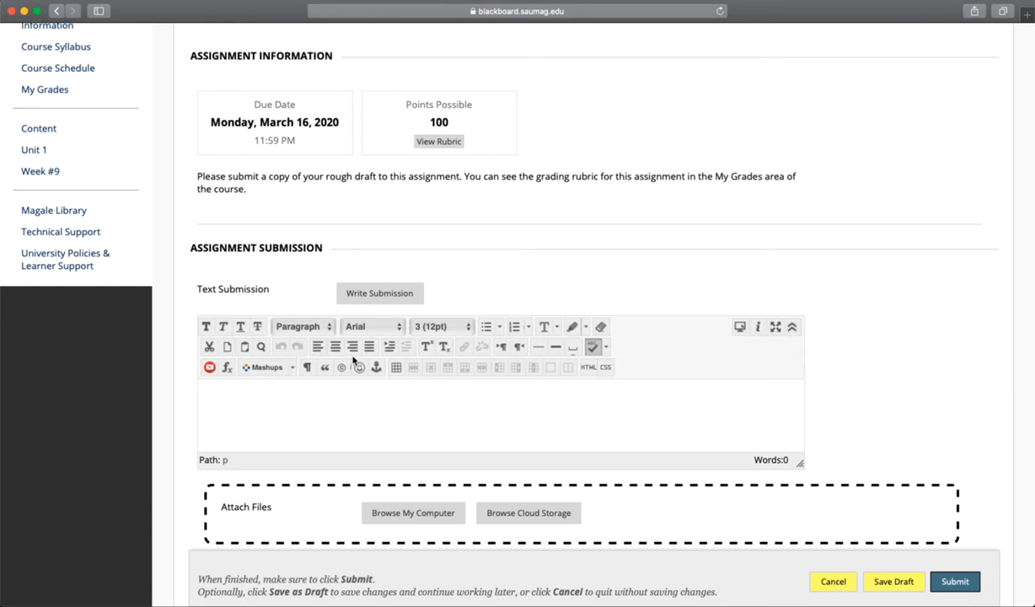
{"action": "scroll", "scroll_direction": "down", "scroll_amount": 3}
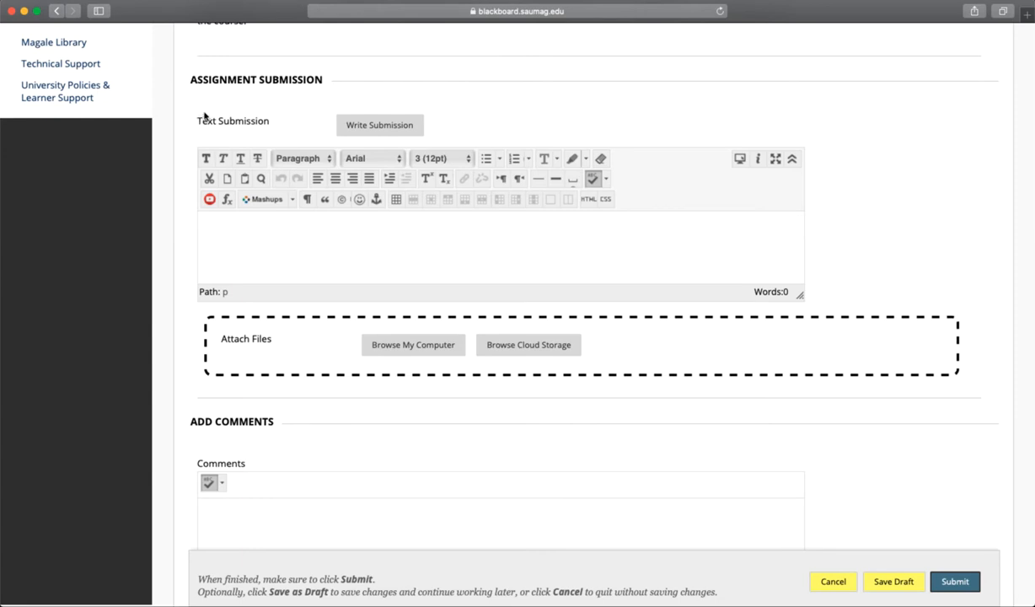
Step: Close the text submission editor, leaving the file attachment options
{"action": "left_click", "coordinate": [379, 125]}
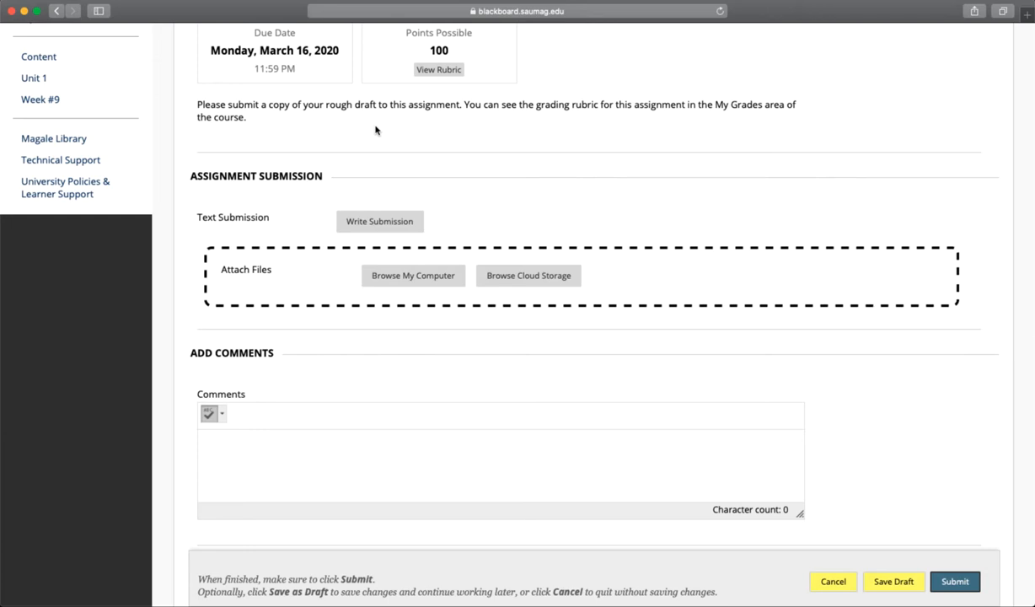
{"action": "mouse_move", "coordinate": [435, 278]}
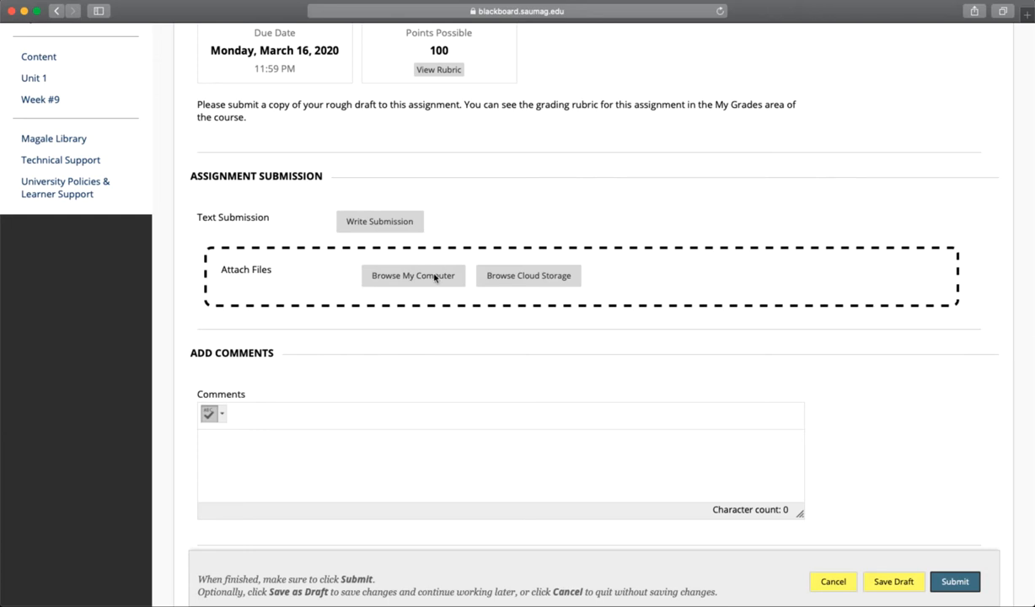
Step: Attach 'Prensky - Digital Natives, Digital Immigrants - Part1.pdf' from the computer
{"action": "left_click", "coordinate": [412, 275]}
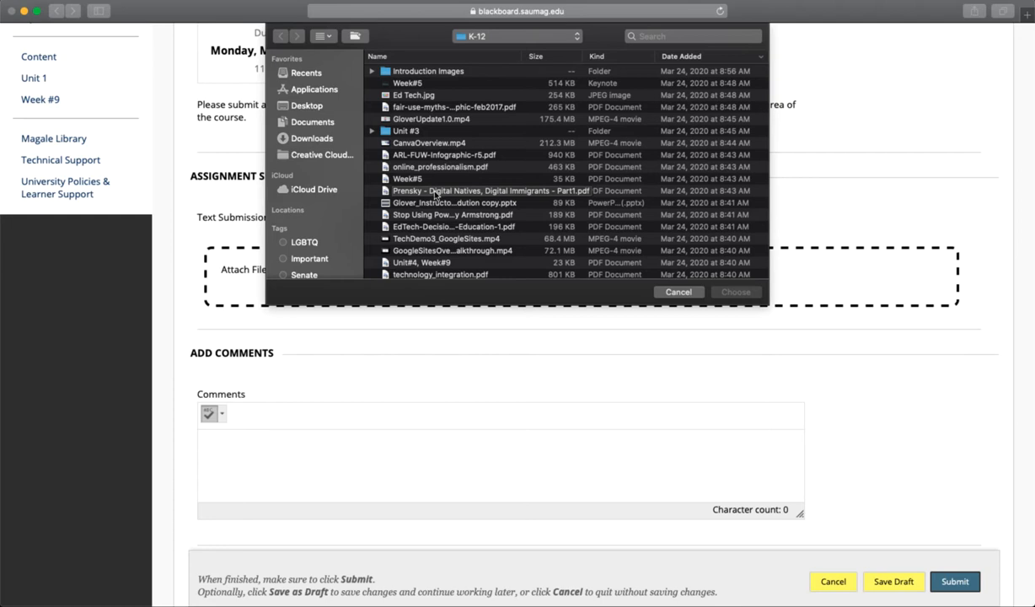
{"action": "left_click", "coordinate": [487, 191]}
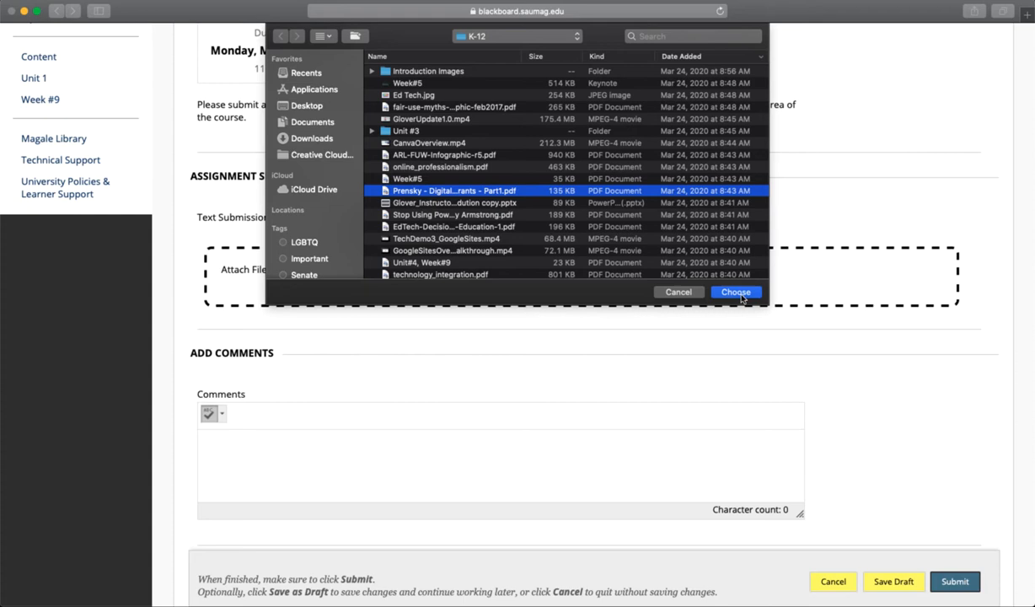
{"action": "left_click", "coordinate": [734, 291]}
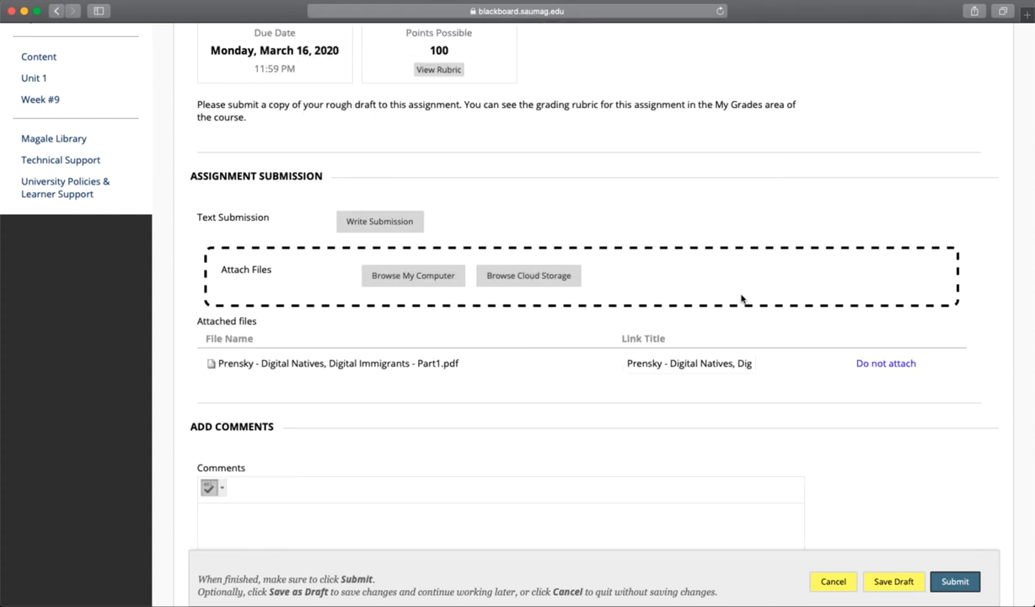
{"action": "mouse_move", "coordinate": [233, 363]}
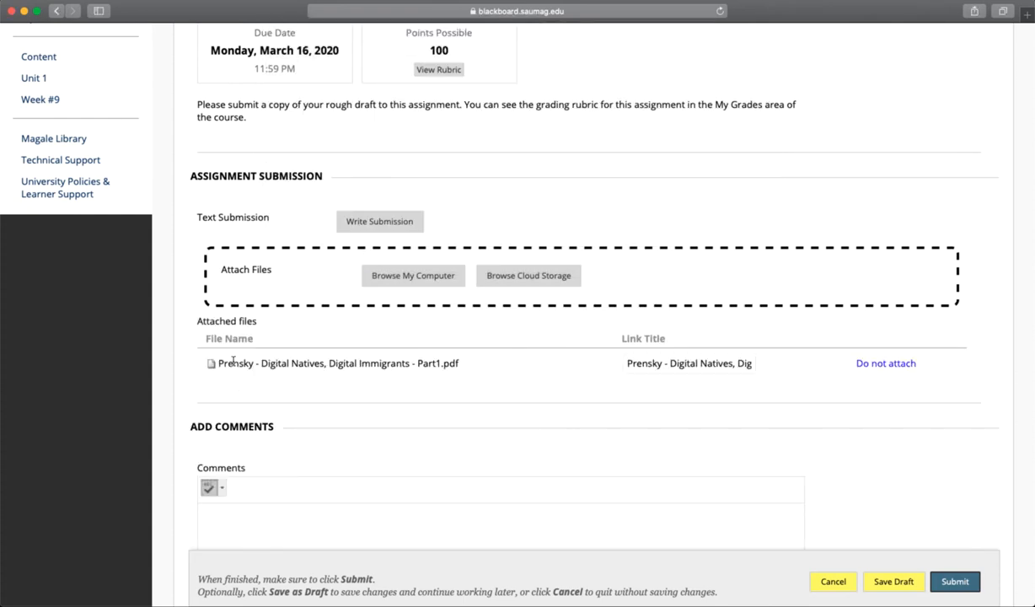
{"action": "scroll", "scroll_direction": "down", "scroll_amount": 3}
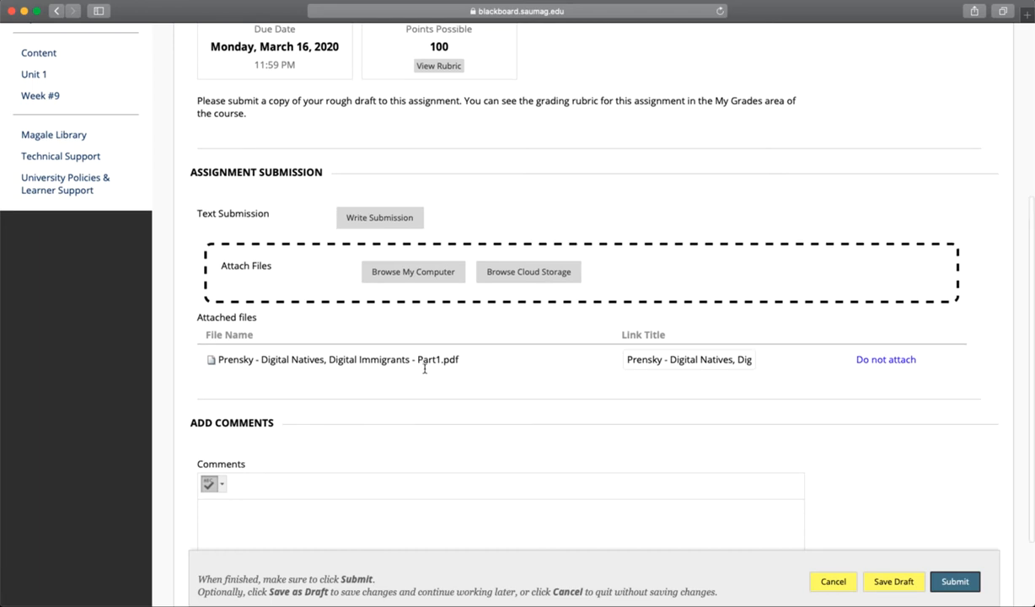
{"action": "scroll", "scroll_direction": "down", "scroll_amount": 3}
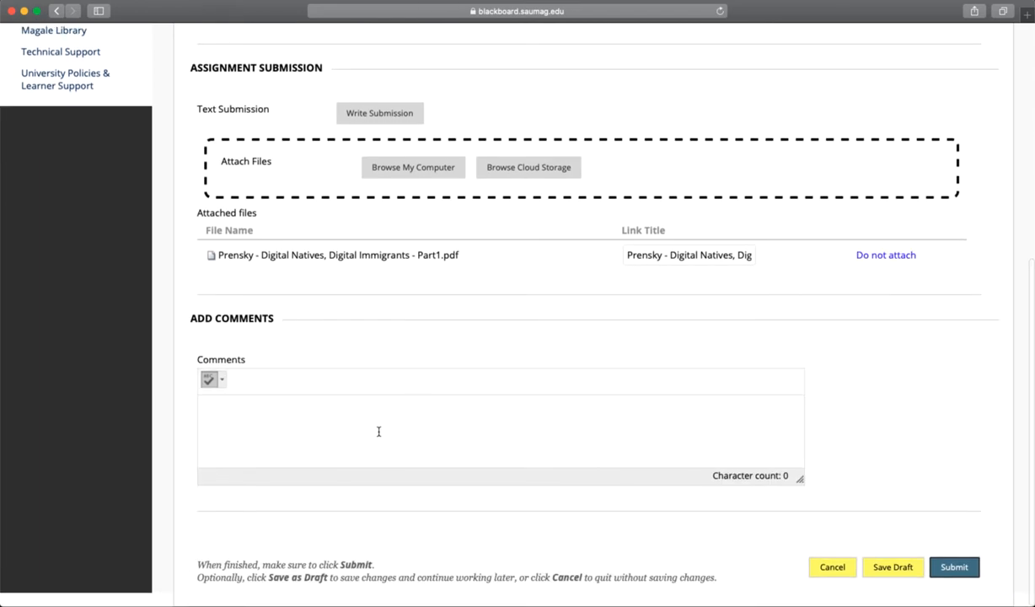
{"action": "left_click", "coordinate": [399, 430]}
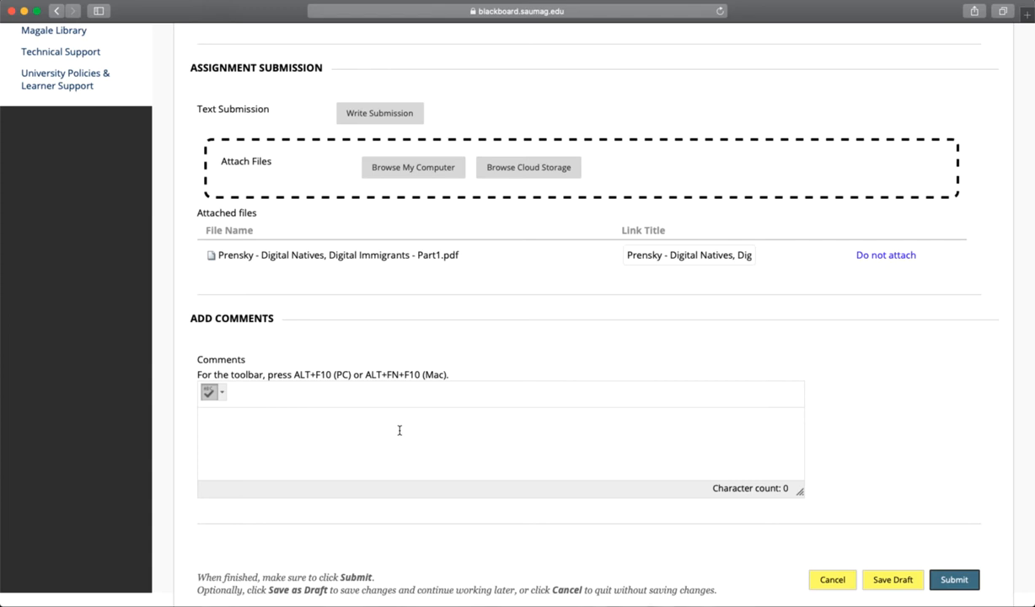
{"action": "mouse_move", "coordinate": [349, 436]}
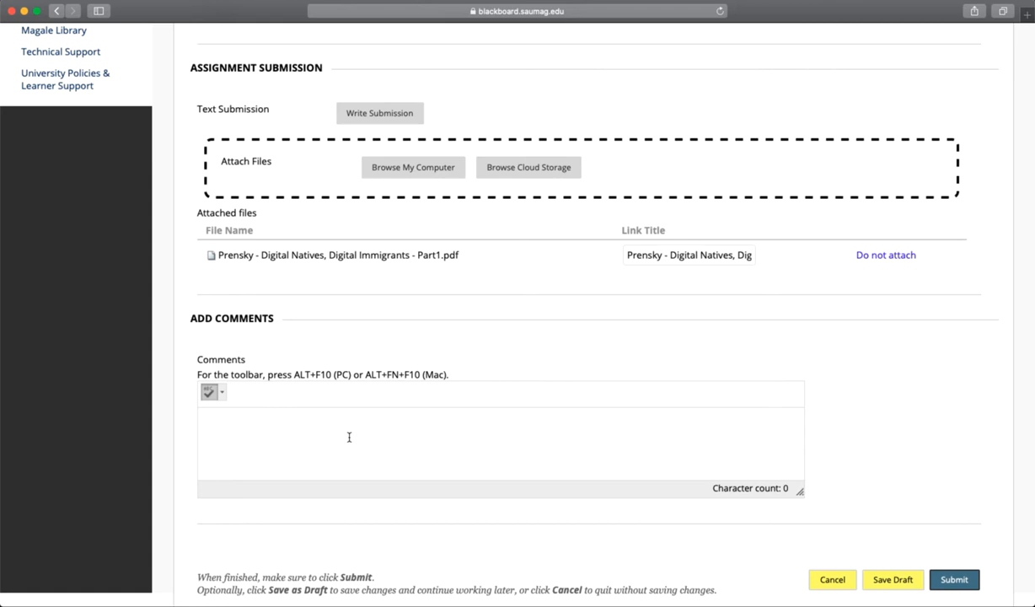
{"action": "mouse_move", "coordinate": [389, 434]}
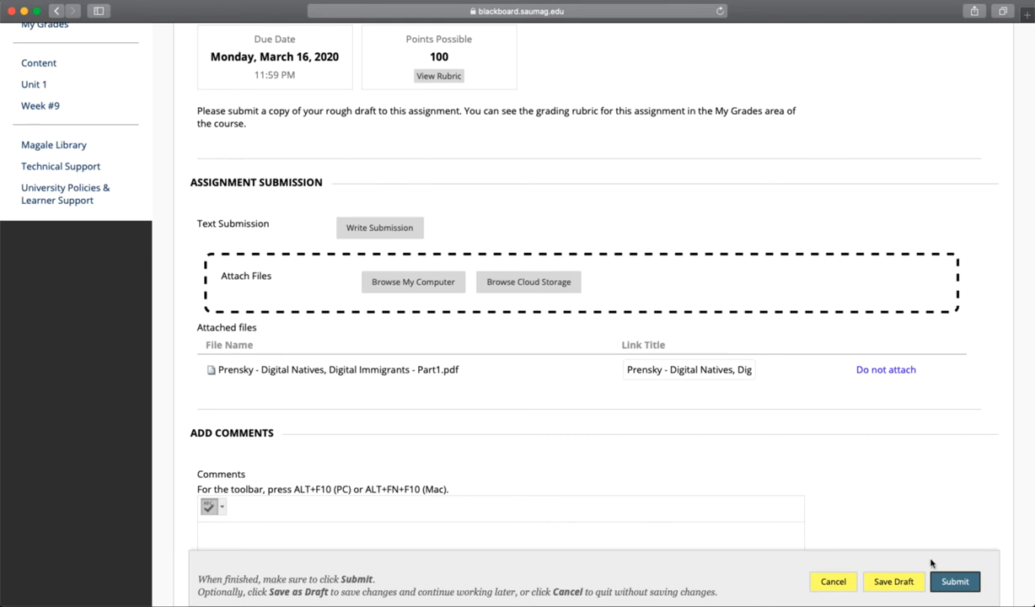
{"action": "mouse_move", "coordinate": [413, 376]}
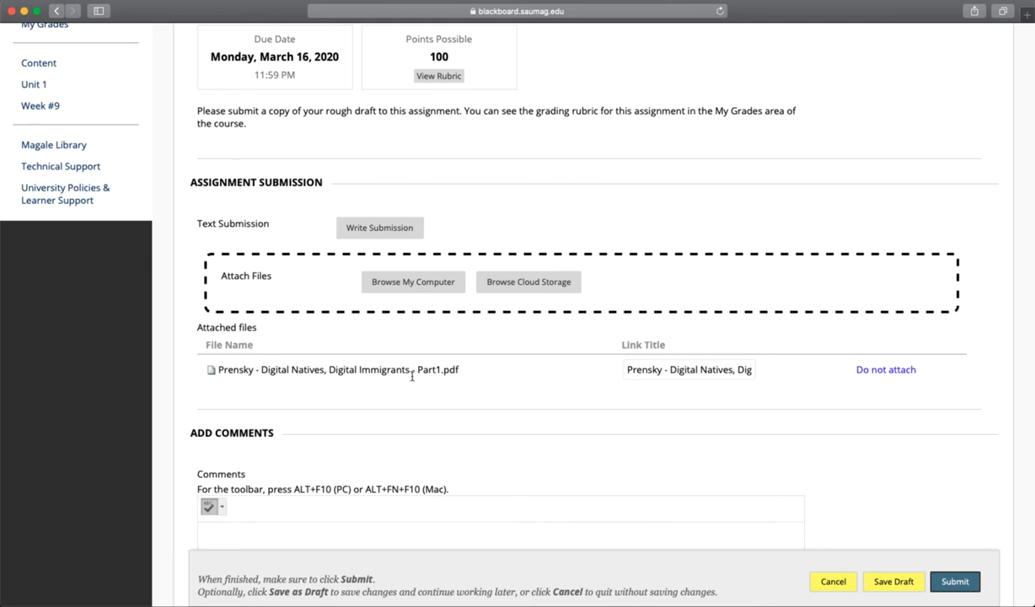
Step: Attach 'EdTech-Decision-making-in-Higher-Education-1.pdf' as a second file and scroll to Submit
{"action": "left_click", "coordinate": [413, 281]}
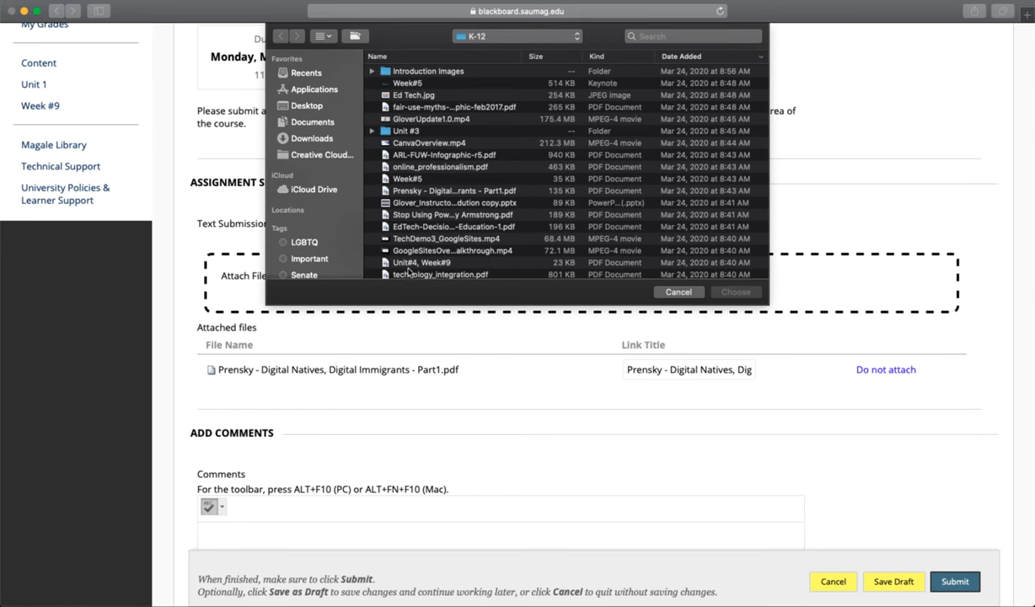
{"action": "scroll", "scroll_direction": "down", "scroll_amount": 3}
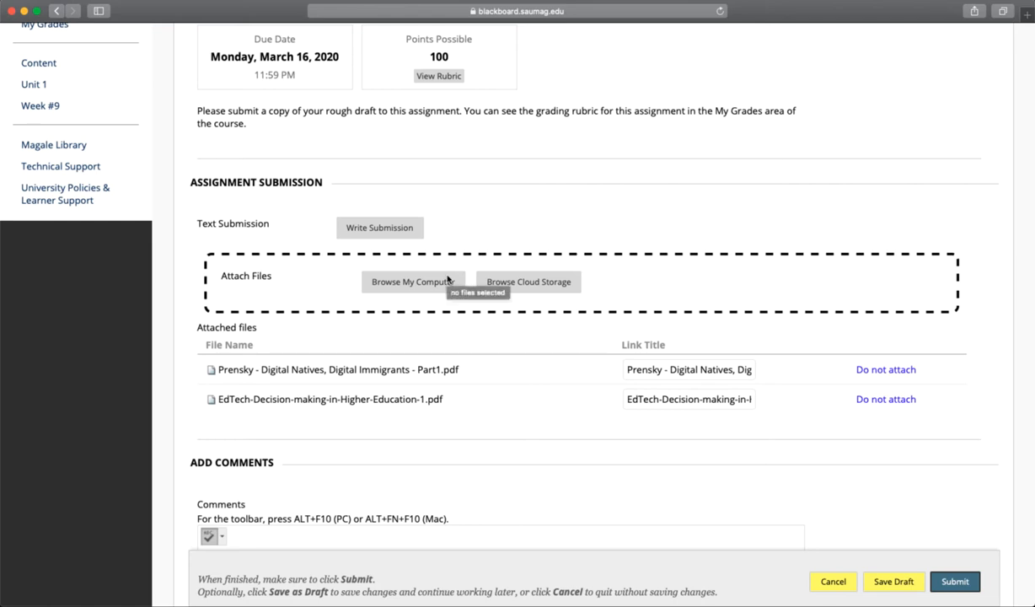
{"action": "scroll", "scroll_direction": "down", "scroll_amount": 3}
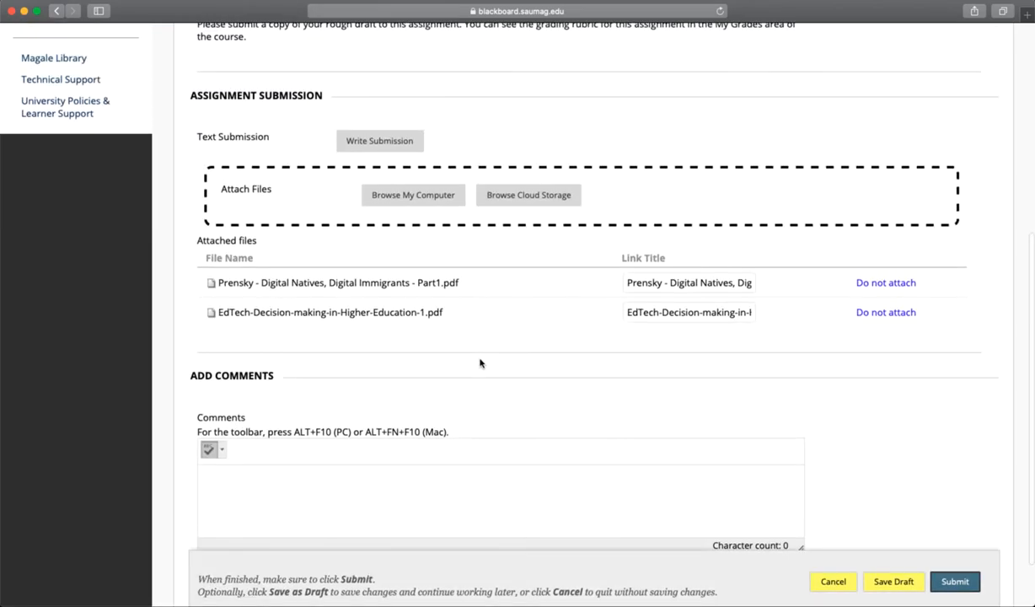
{"action": "scroll", "scroll_direction": "down", "scroll_amount": 3}
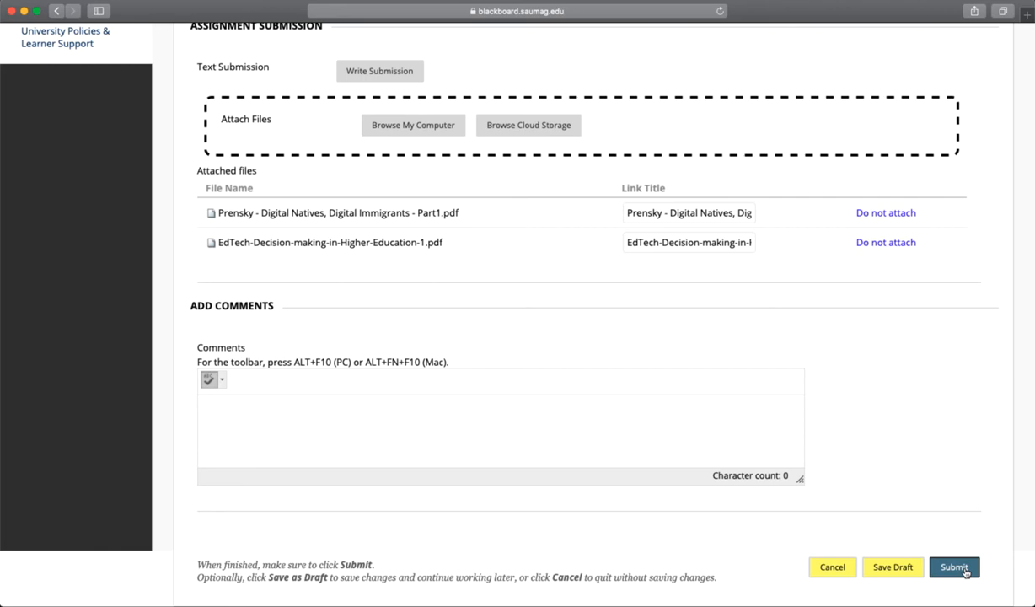
Step: Submit the Rough Draft with both PDFs attached
{"action": "left_click", "coordinate": [954, 567]}
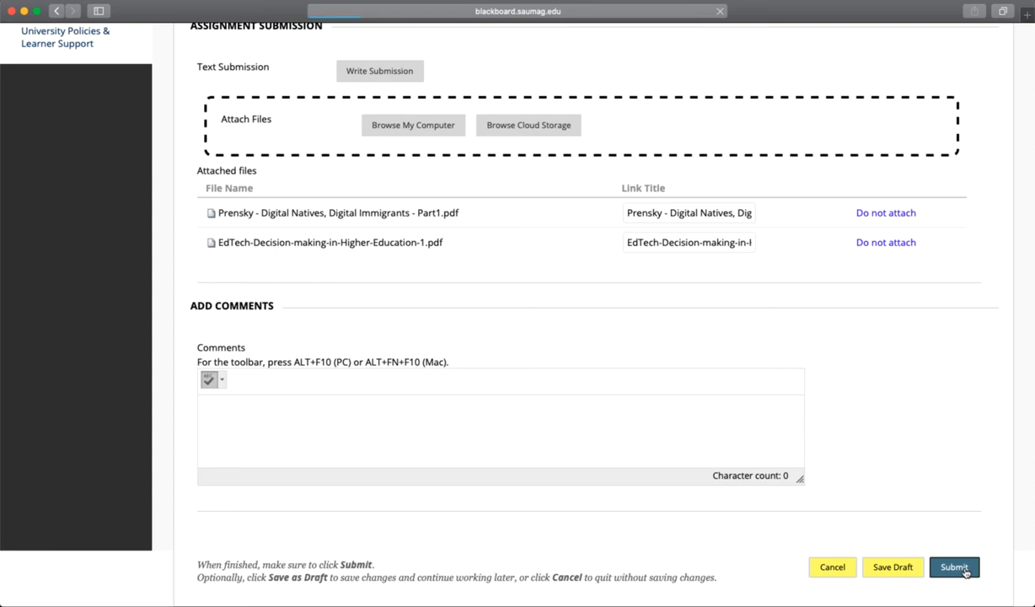
{"action": "left_click", "coordinate": [954, 567]}
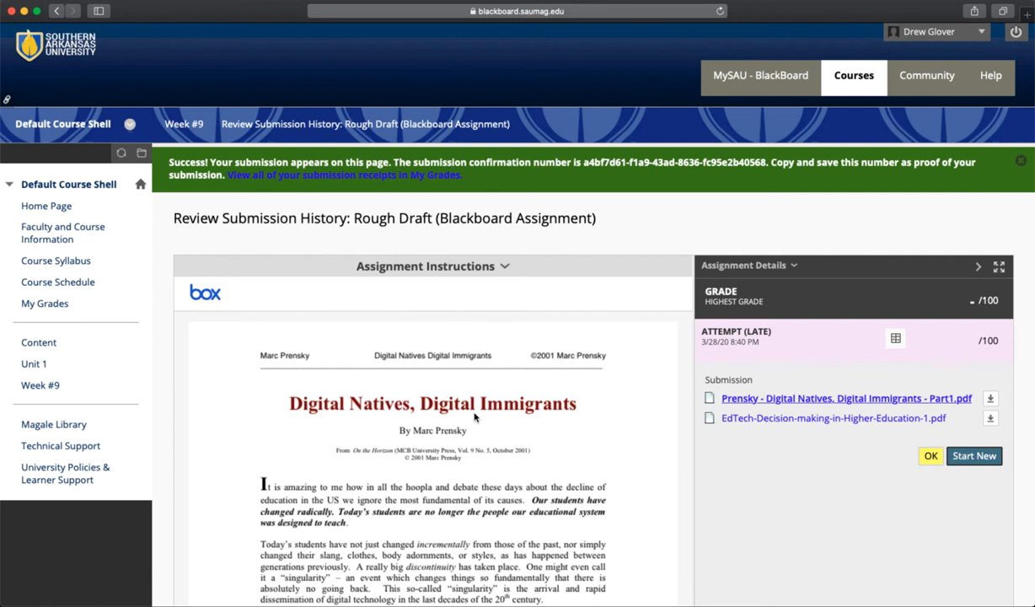
{"action": "mouse_move", "coordinate": [479, 419]}
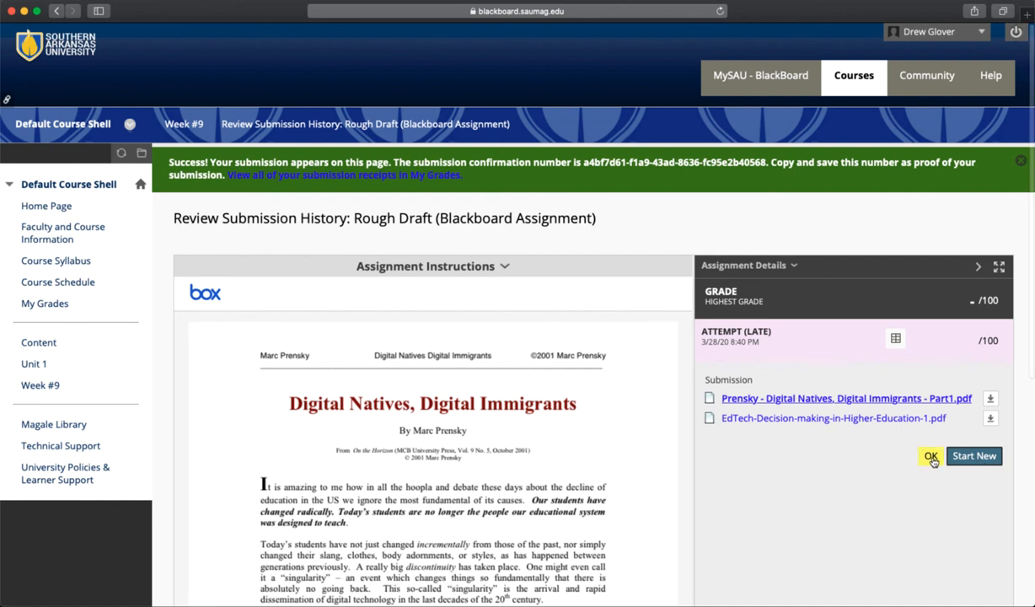
Step: Dismiss the Review Submission History page with OK to return to Week #9
{"action": "left_click", "coordinate": [930, 456]}
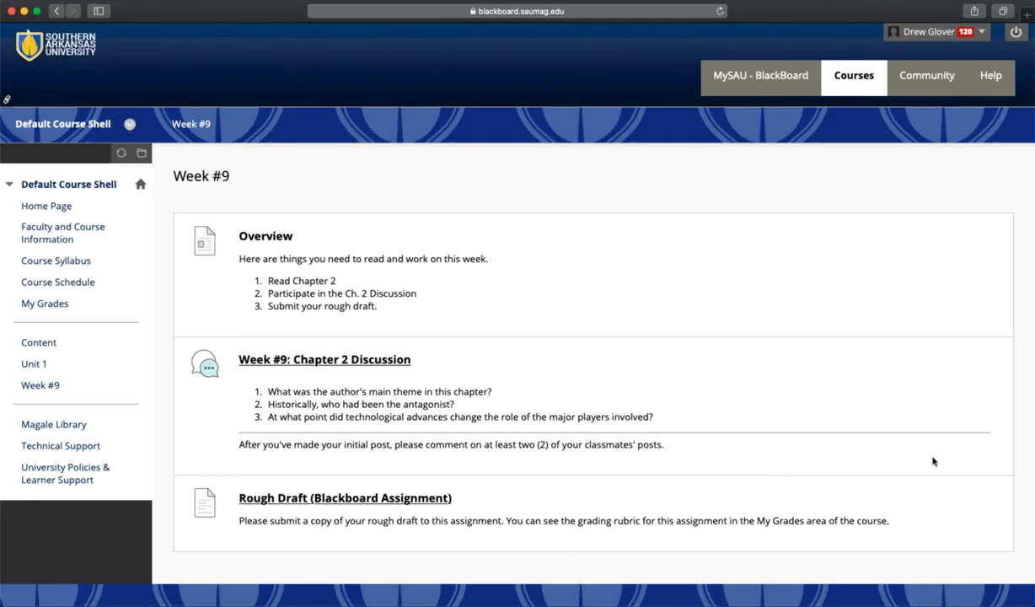